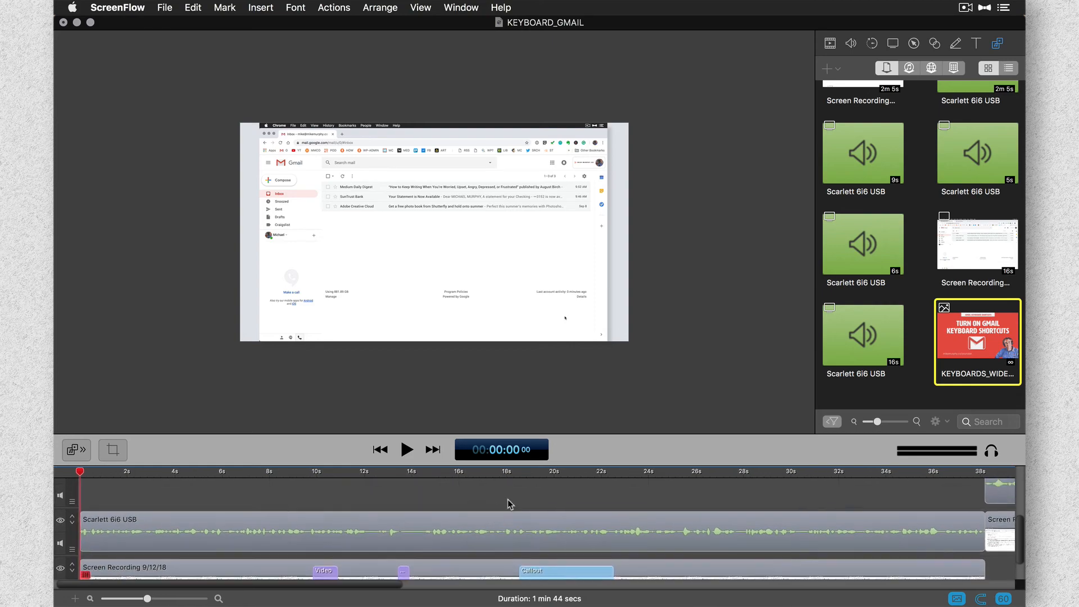
Step: Drop KEYBOARDS_WIDE.jpg from the media library onto the timeline at 0 s
{"action": "left_click_drag", "start_coordinate": [976, 334], "coordinate": [315, 482]}
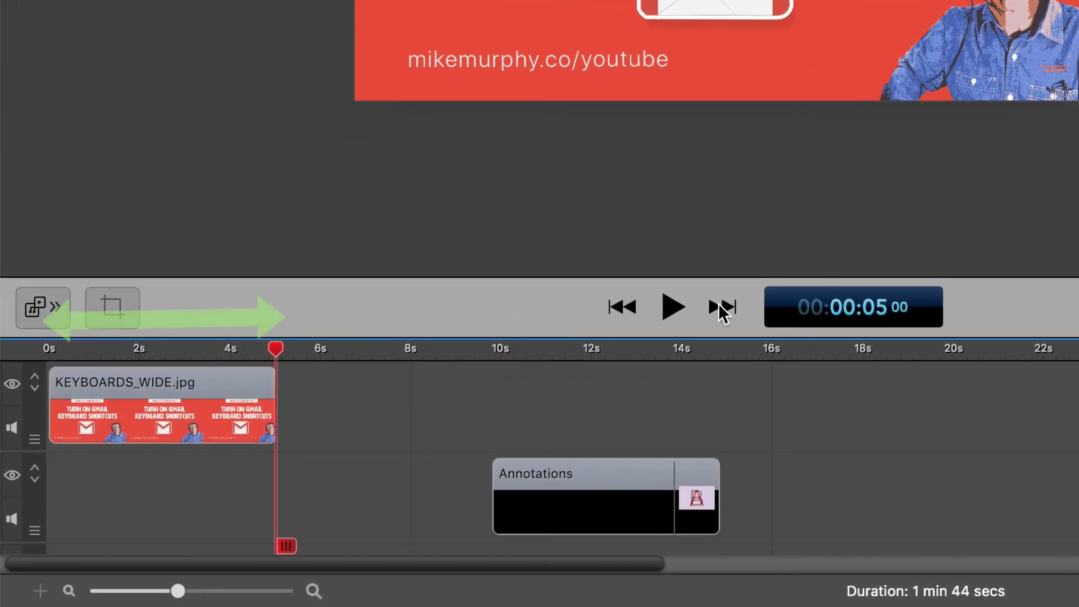
{"action": "mouse_move", "coordinate": [929, 282]}
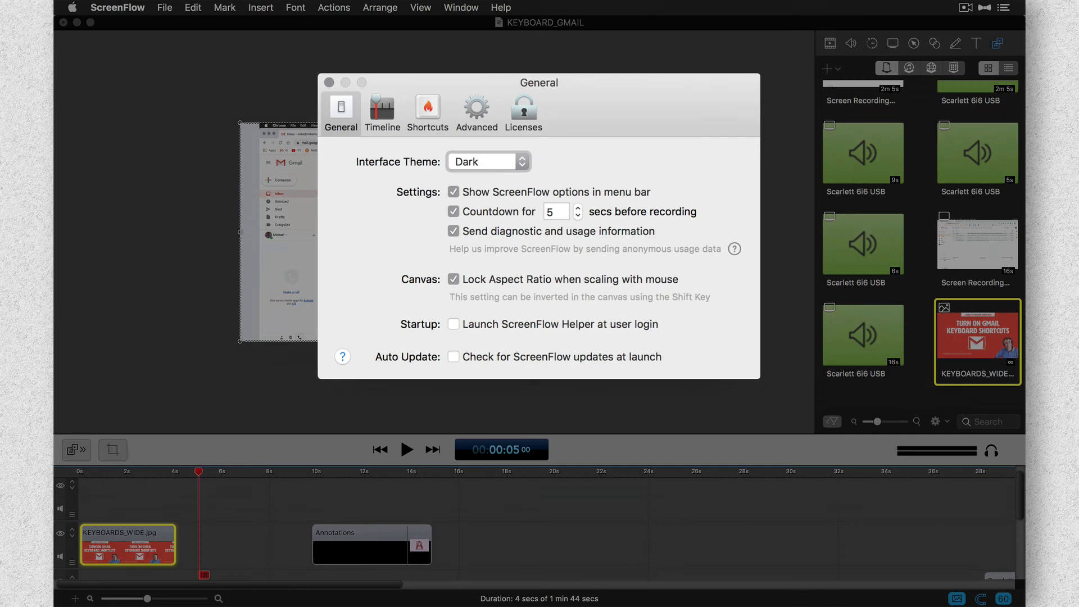
Step: Set the Still Images default duration to 4 seconds in the Timeline preferences
{"action": "left_click", "coordinate": [382, 112]}
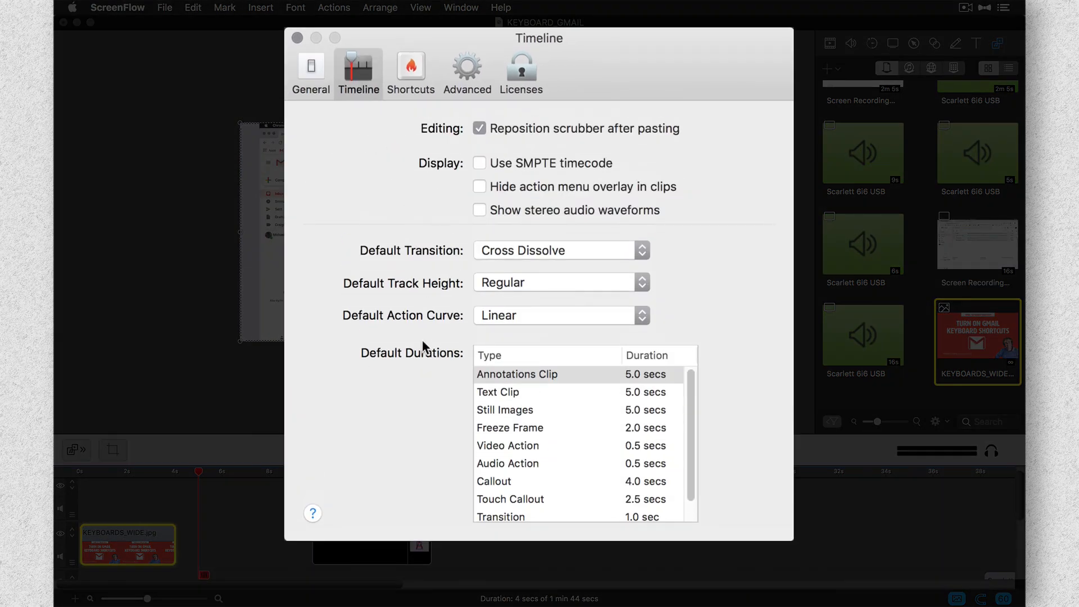
{"action": "mouse_move", "coordinate": [577, 403]}
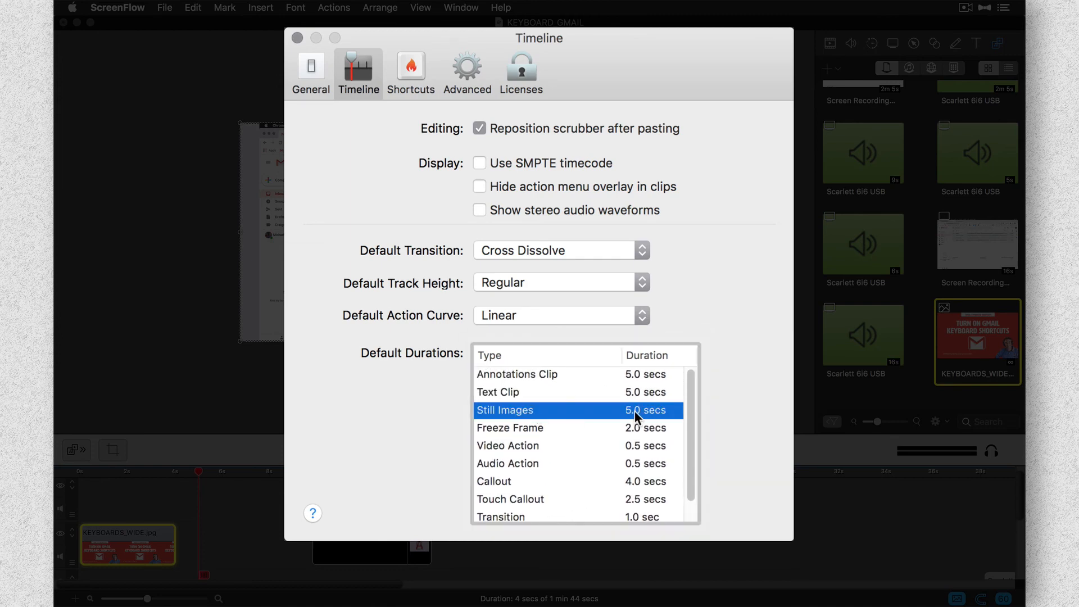
{"action": "type", "text": "4"}
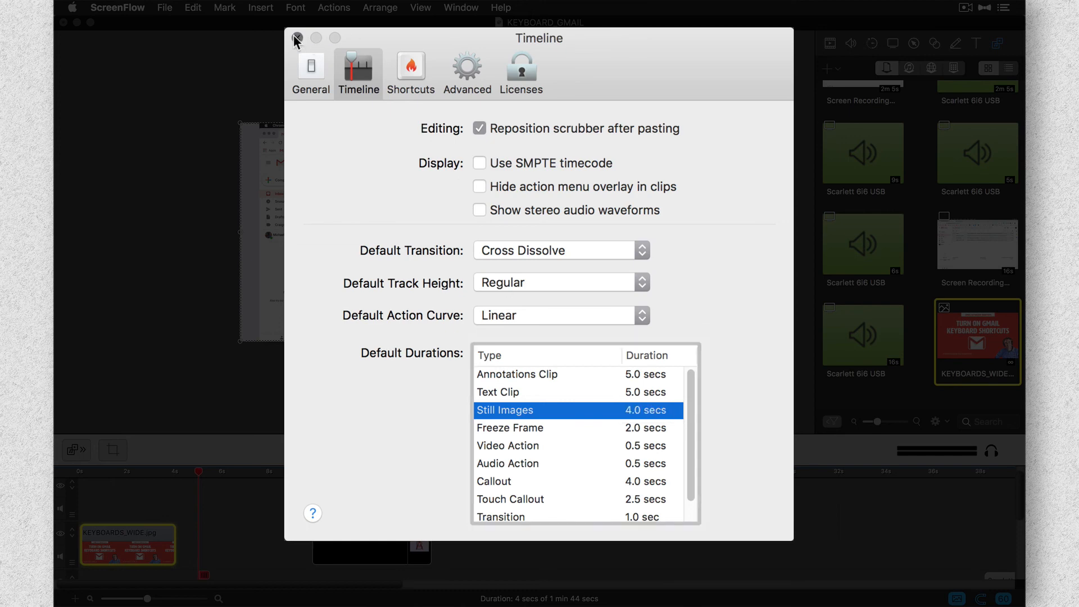
Step: Close Preferences so the thumbnail clip shows ending at the 4-second mark
{"action": "left_click", "coordinate": [296, 38]}
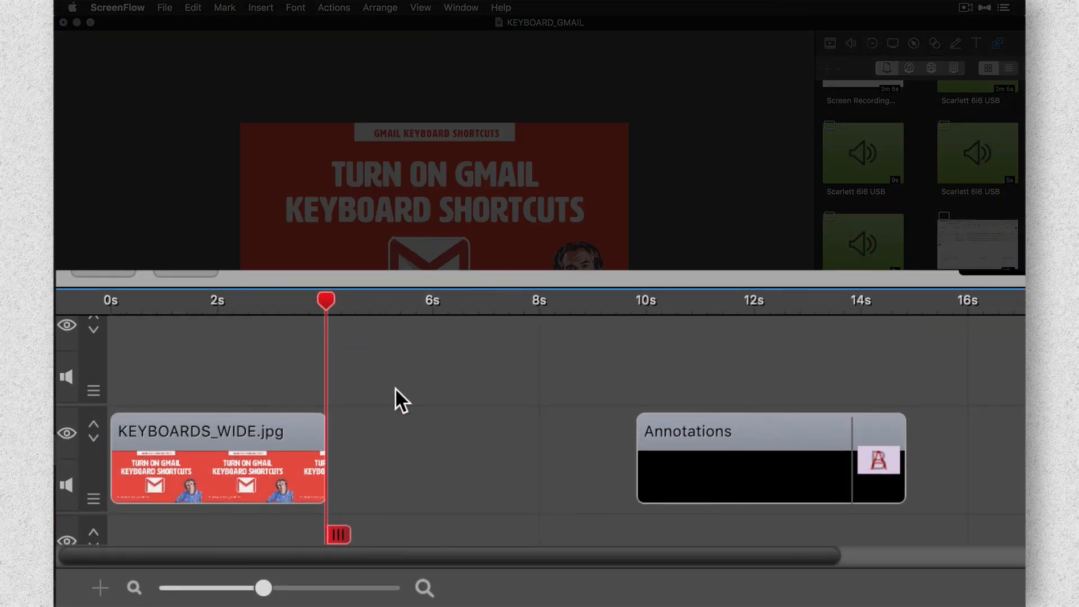
{"action": "left_click", "coordinate": [117, 8]}
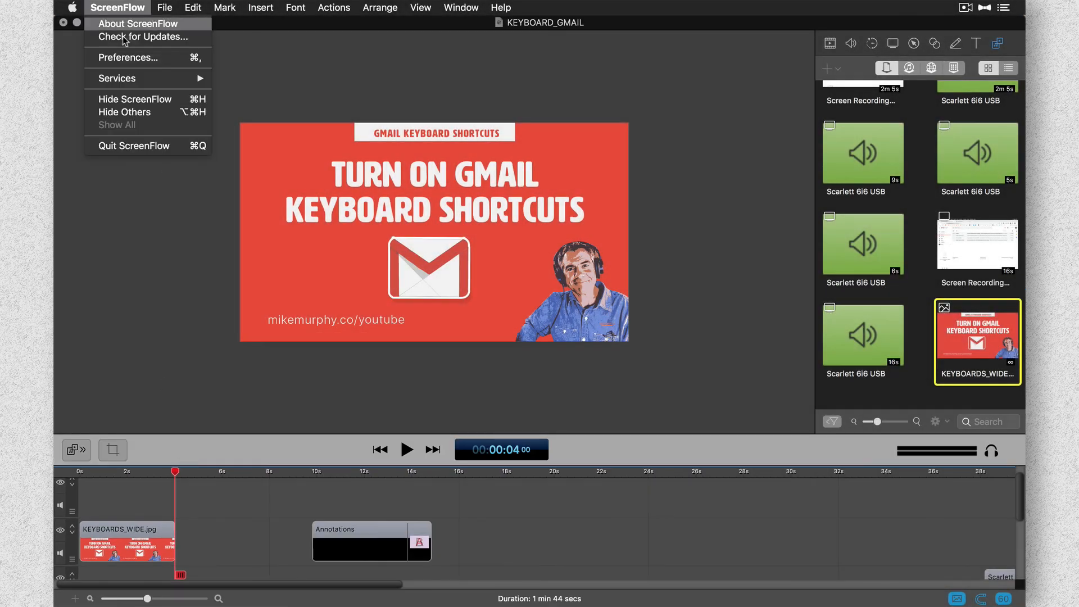
Step: Reopen Preferences showing Still Images defaulting to 4 seconds under Default Durations
{"action": "left_click", "coordinate": [128, 58]}
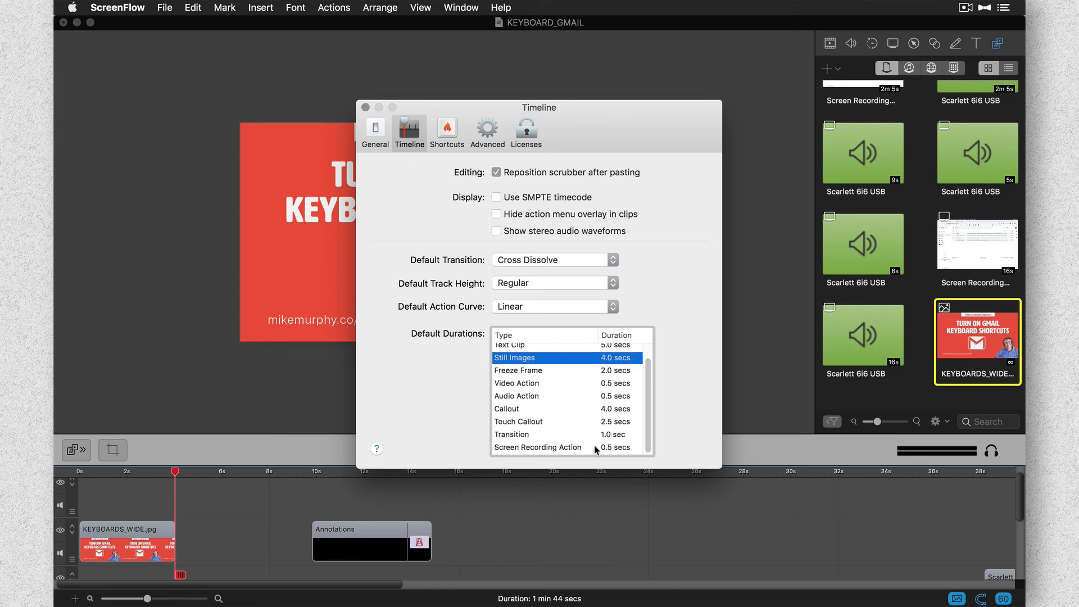
{"action": "mouse_move", "coordinate": [566, 521]}
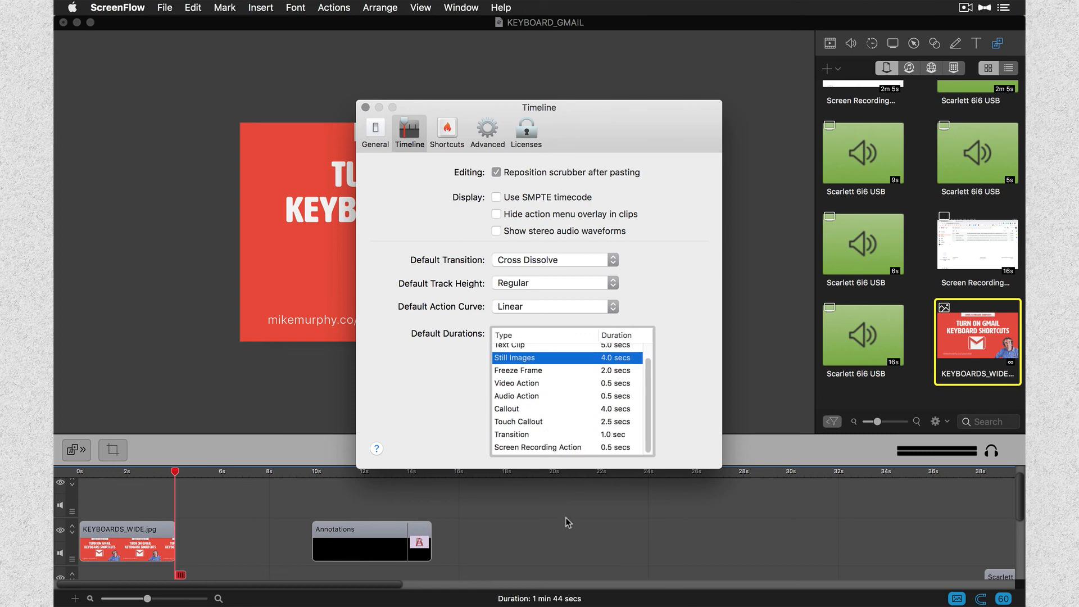